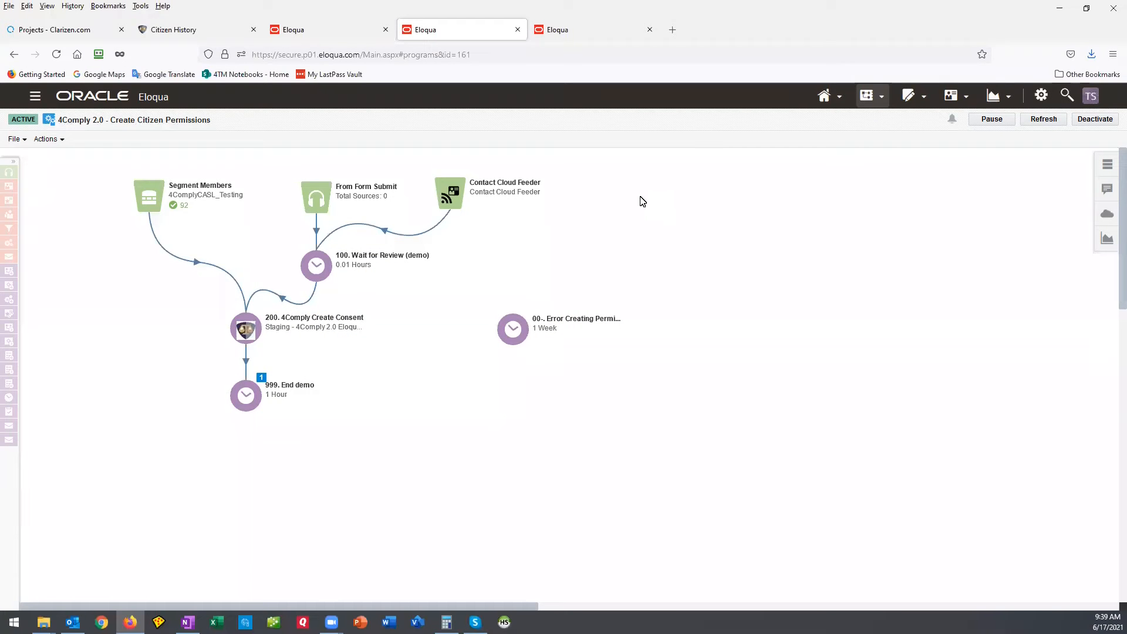
mouse_move(681, 230)
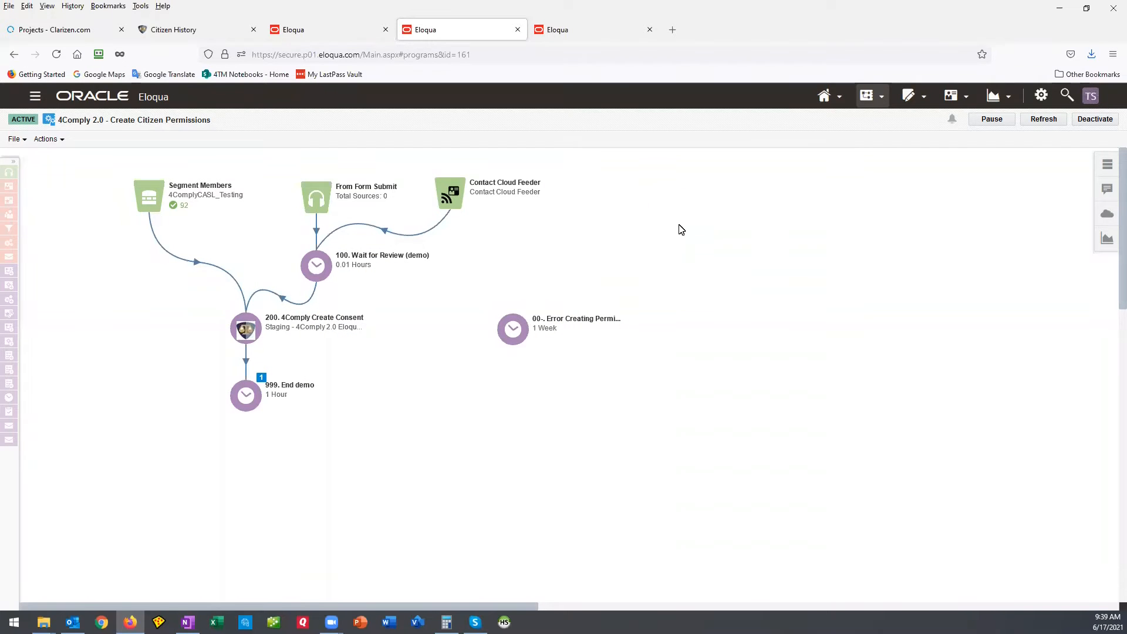
mouse_move(667, 217)
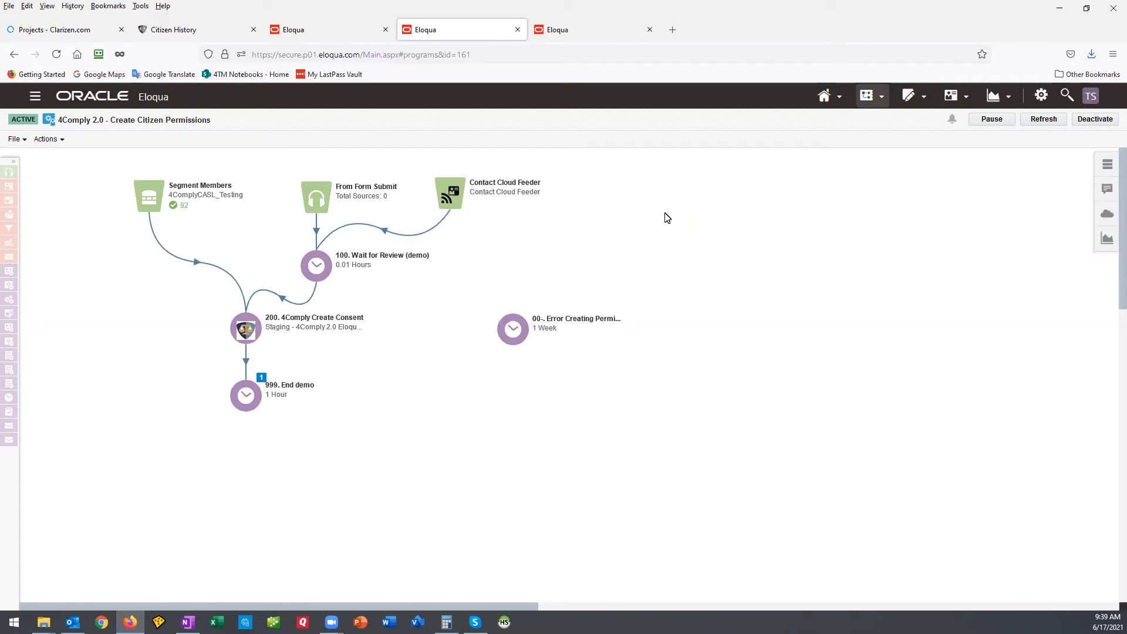
mouse_move(583, 245)
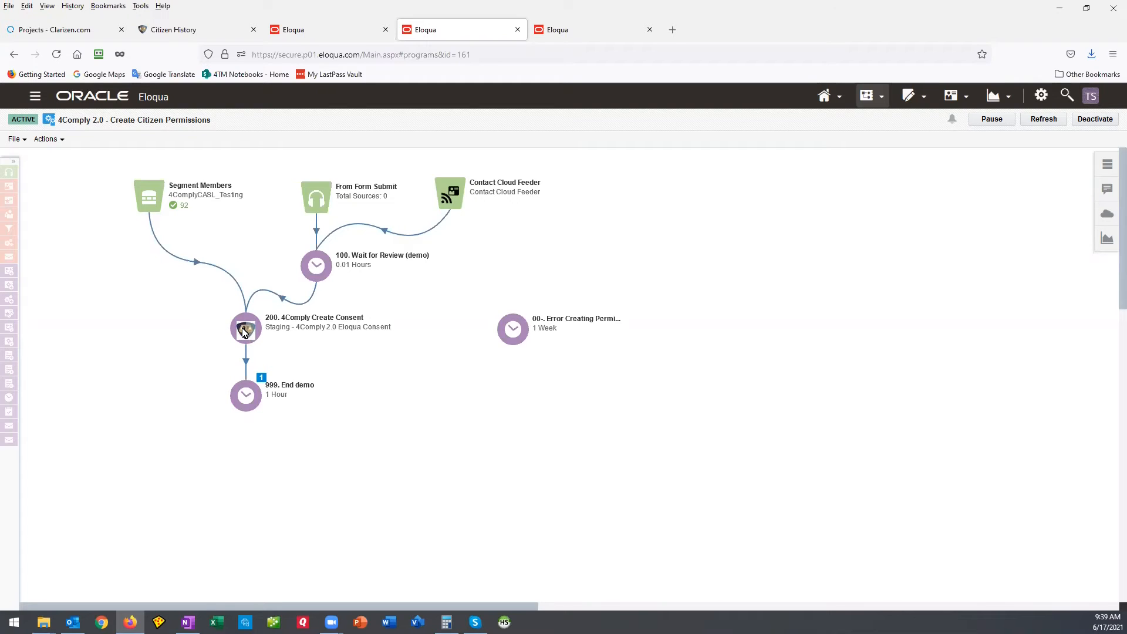
Step: View the configuration of the 4Comply Create Consent step
double_click(246, 328)
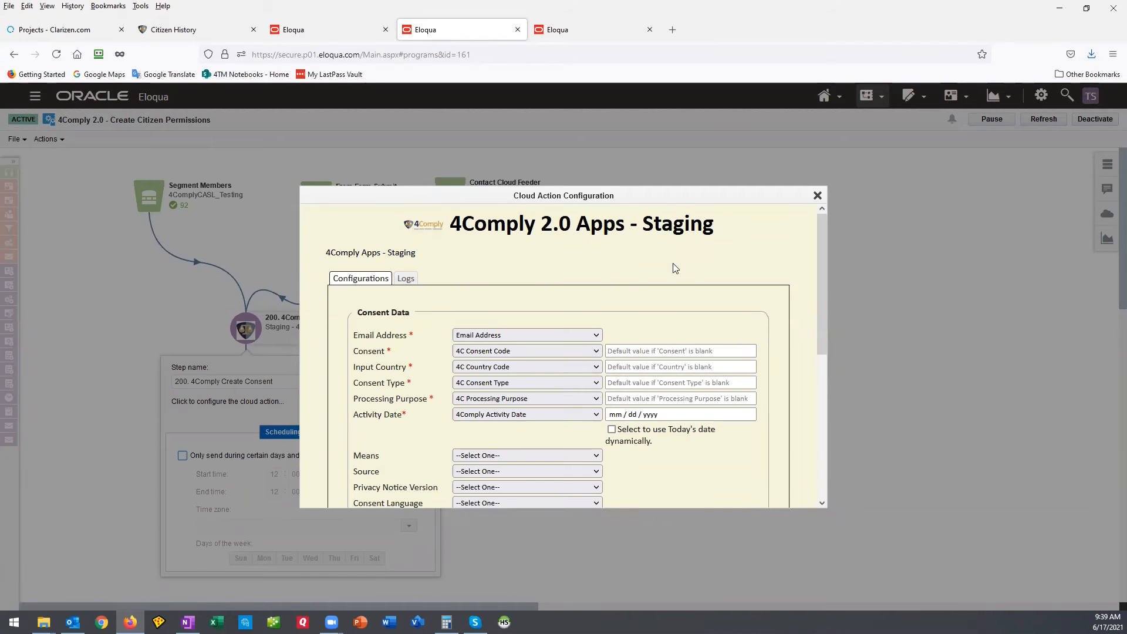
mouse_move(652, 216)
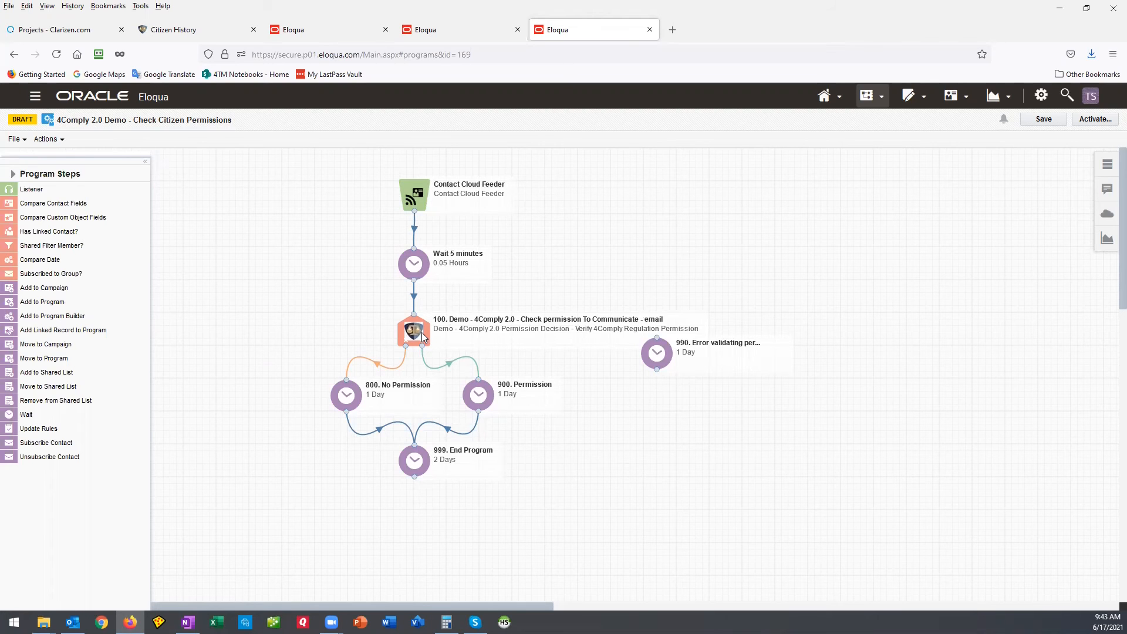
Step: Open the permission-check decision step in the Check Citizen Permissions program
double_click(414, 331)
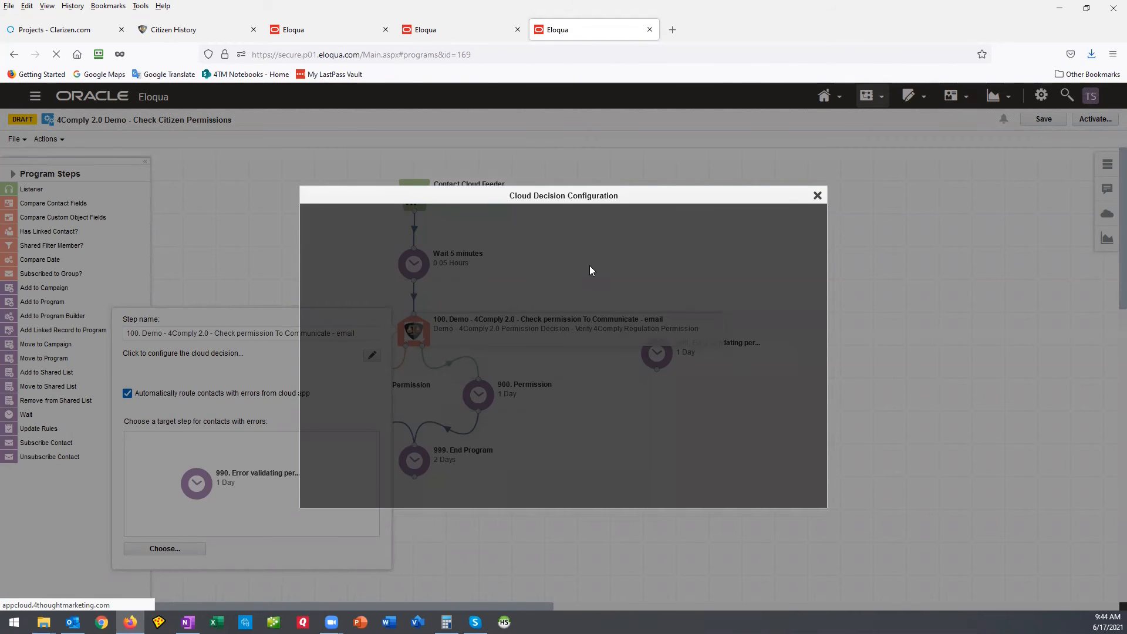